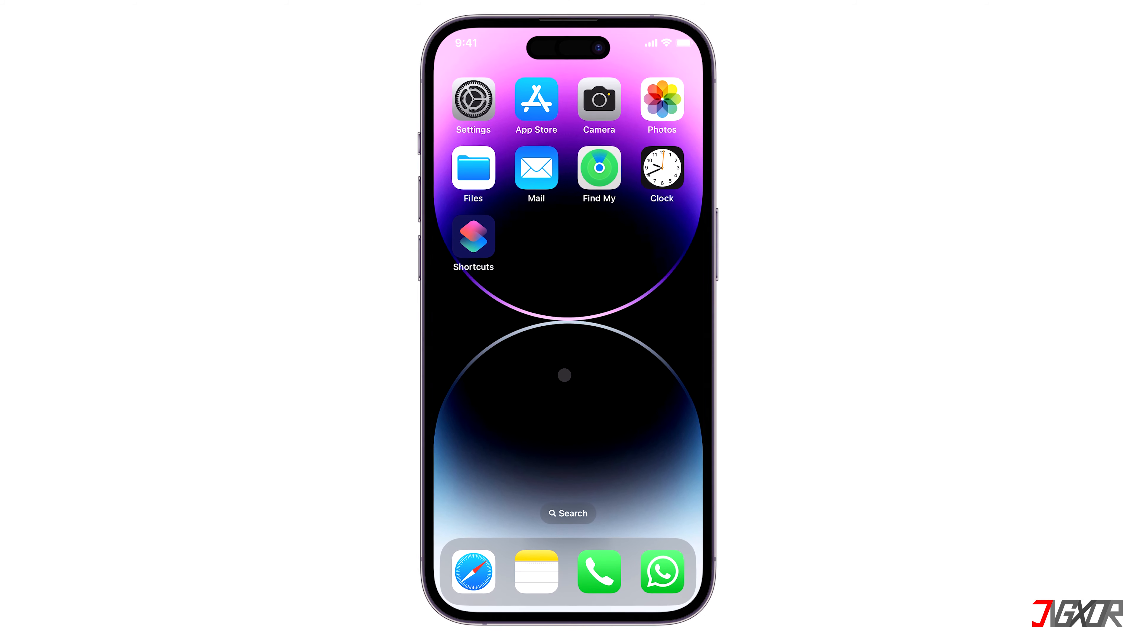
# Step: Reach the Recently Deleted album from the Photos albums overview
pyautogui.click(661, 101)
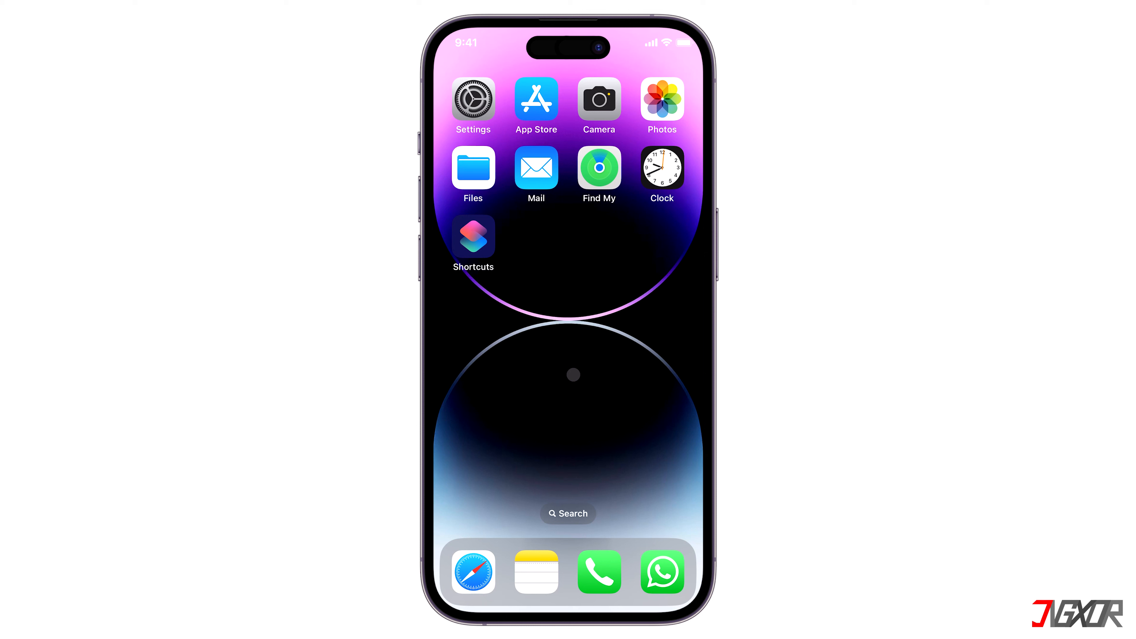
pyautogui.click(660, 101)
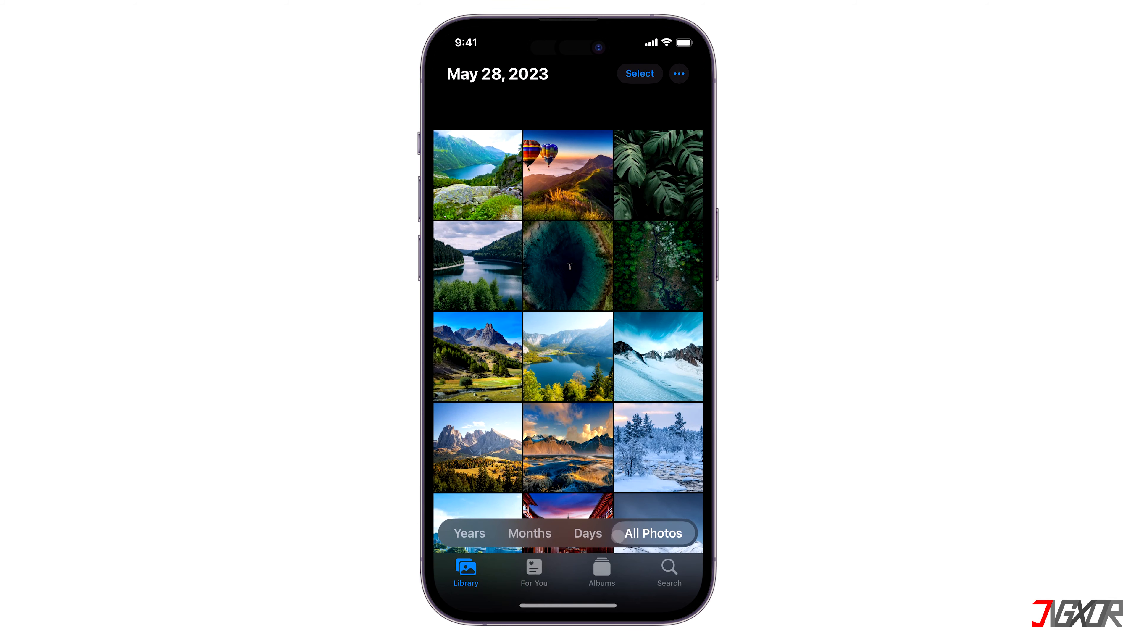
pyautogui.click(602, 568)
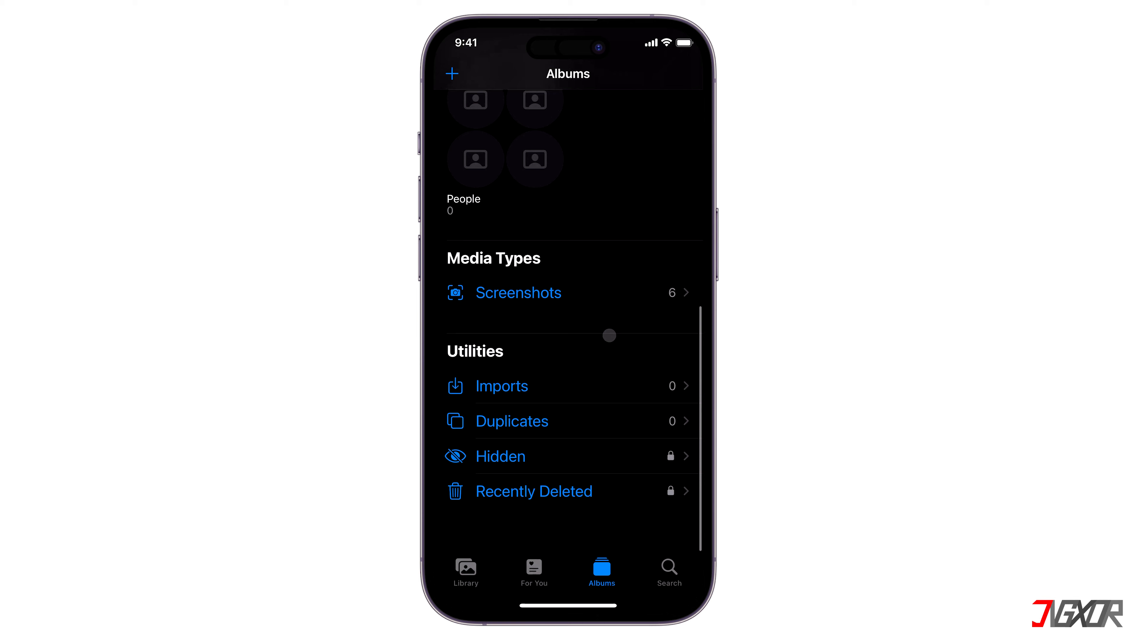
pyautogui.click(533, 491)
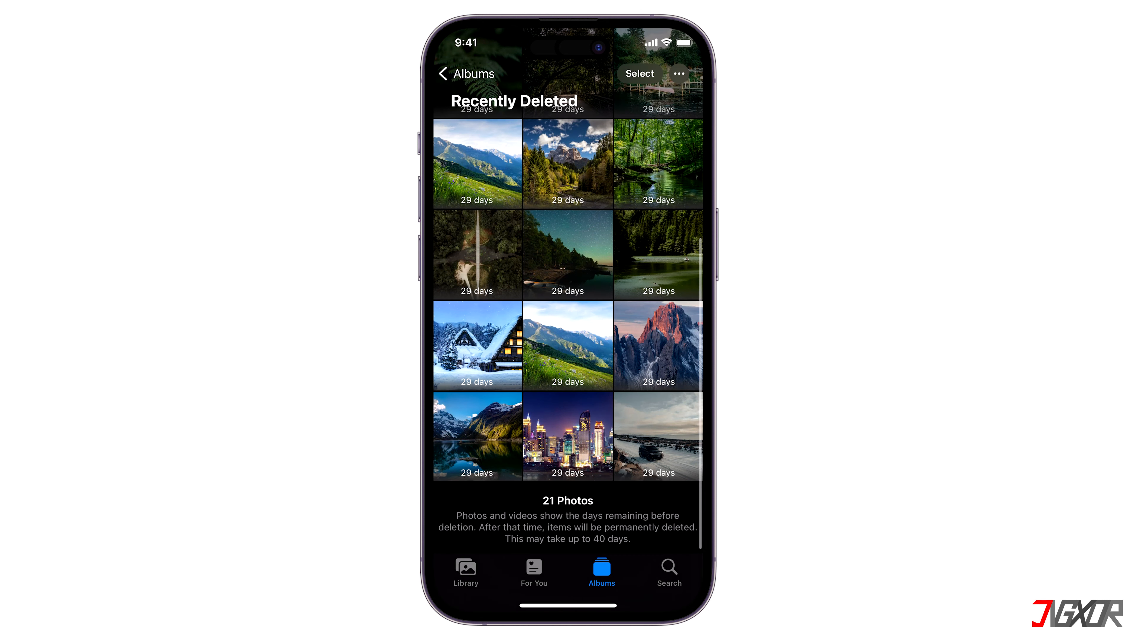
# Step: Select six deleted photos and recover them
pyautogui.click(639, 74)
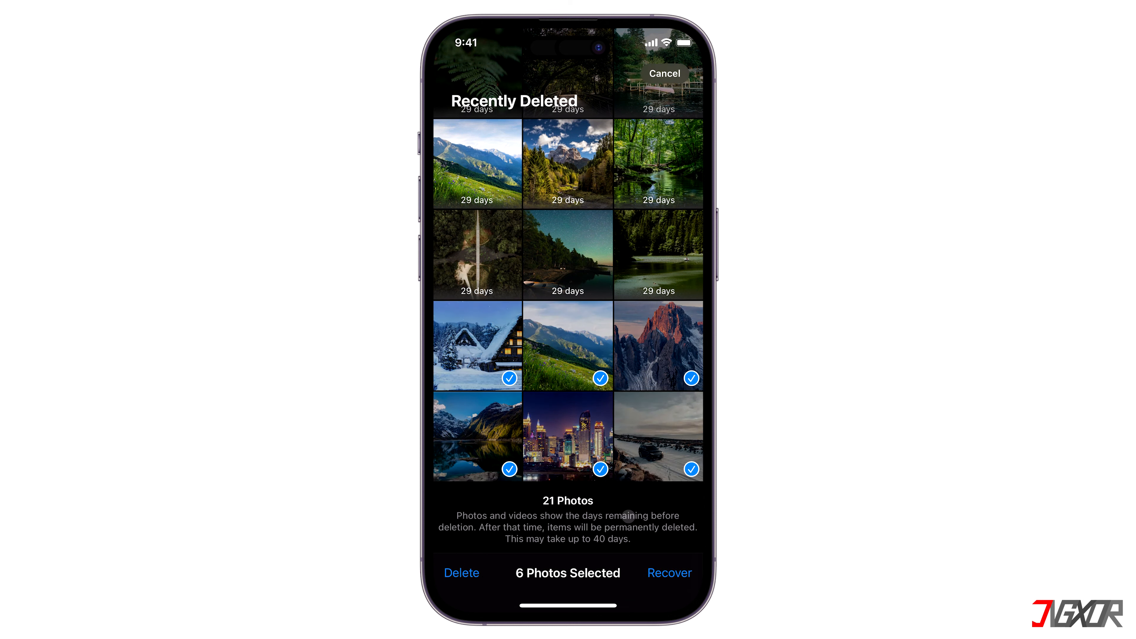
pyautogui.click(669, 573)
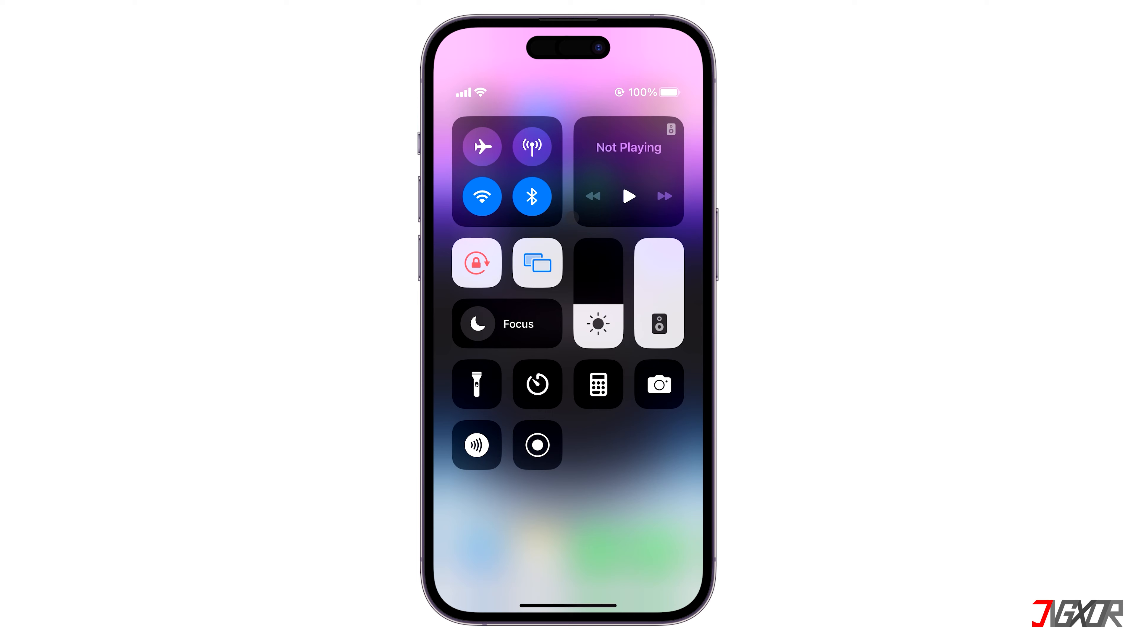
# Step: Leave the iPhone's Control Center and switch to the Windows desktop
pyautogui.click(481, 146)
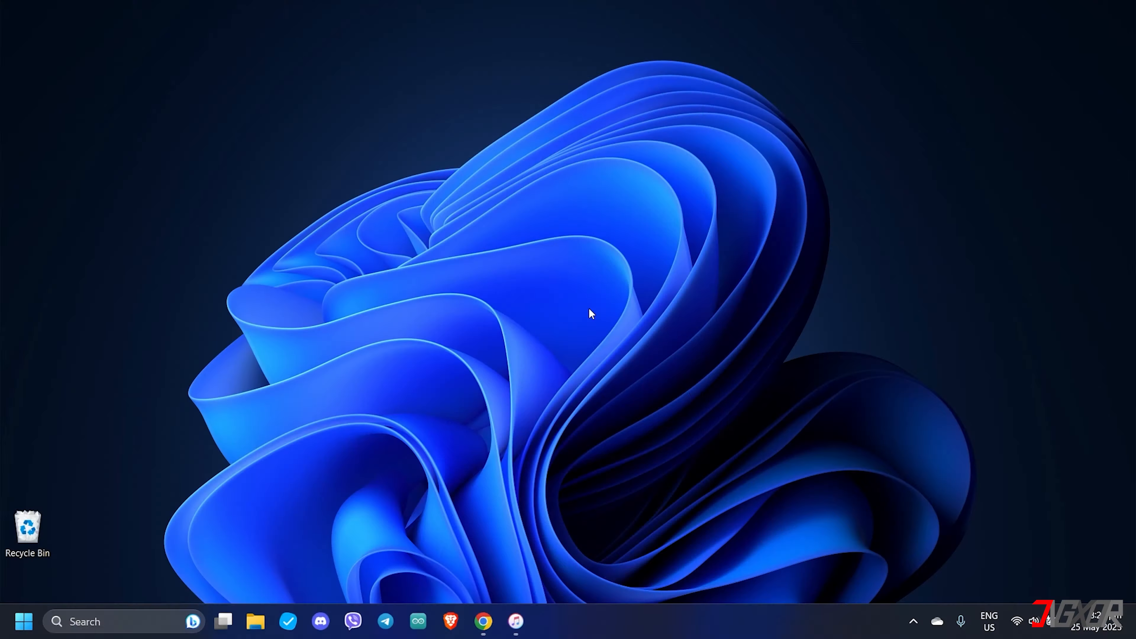
pyautogui.click(483, 627)
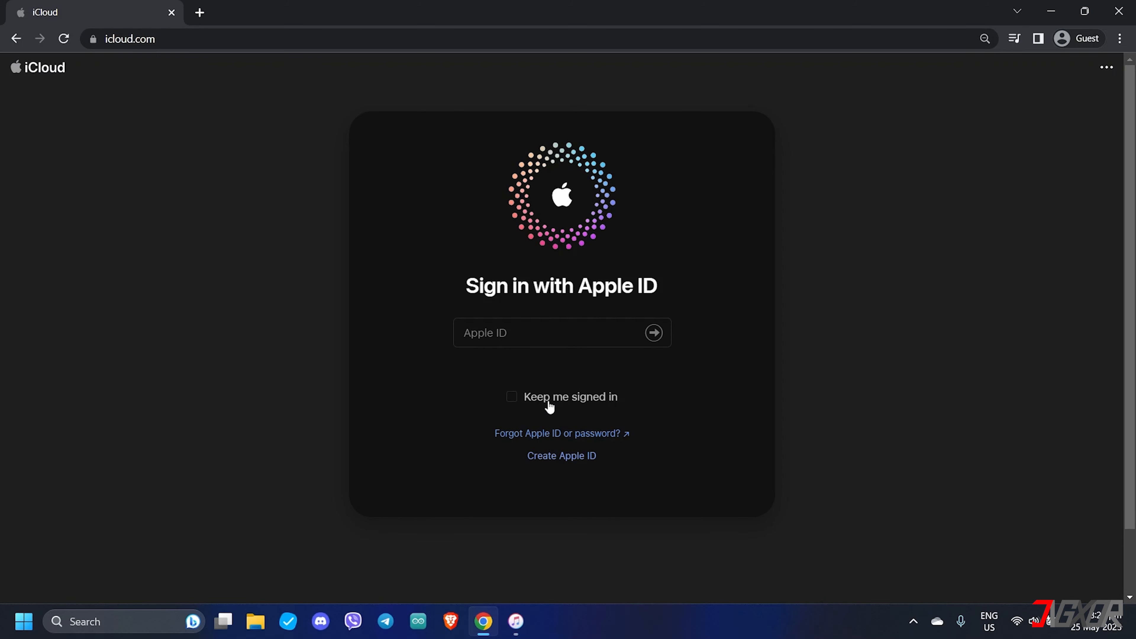
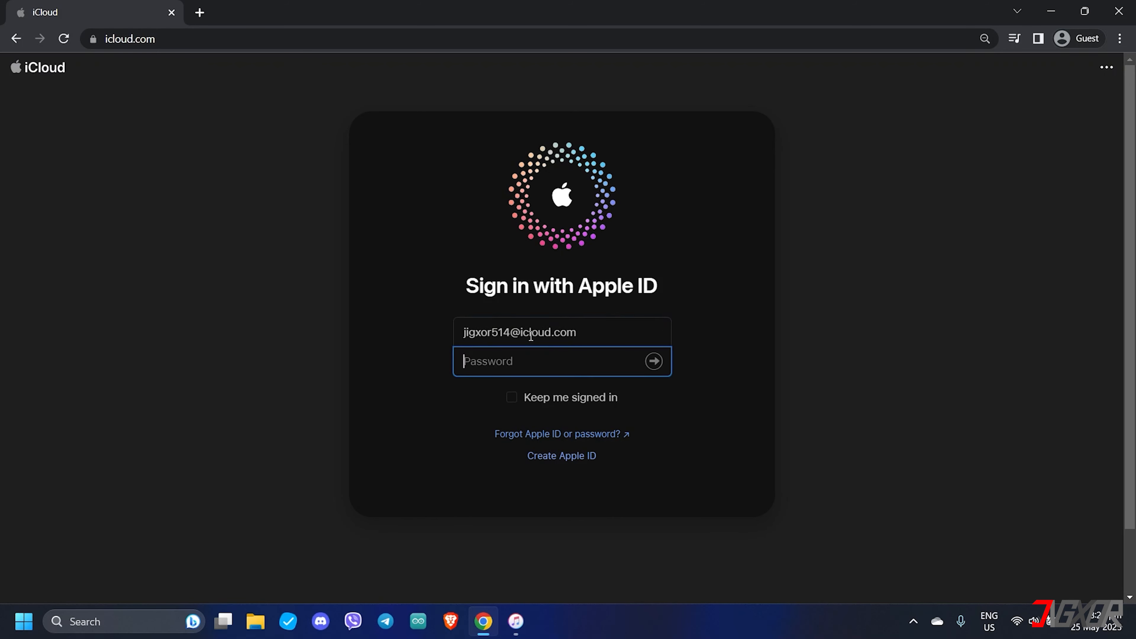
pyautogui.write('password')
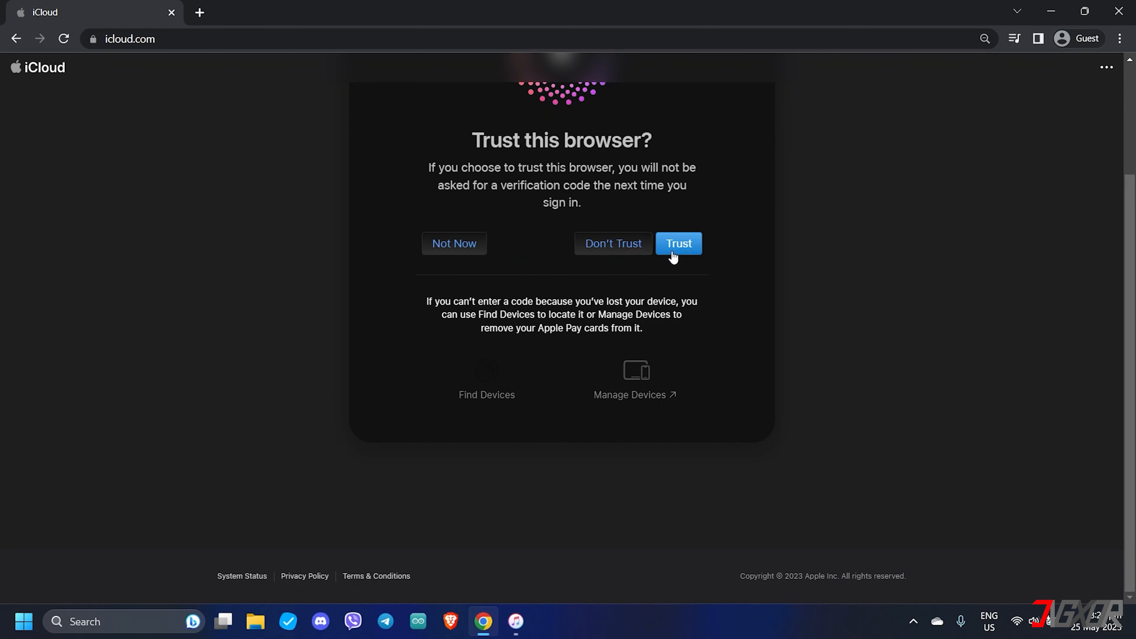
pyautogui.click(678, 243)
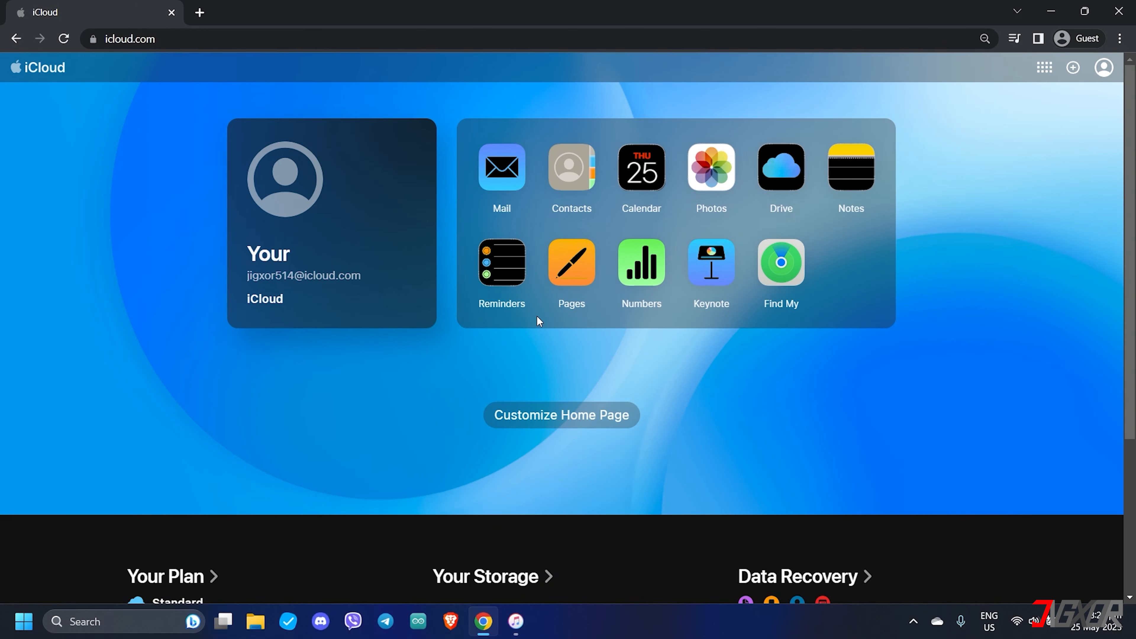
# Step: In iCloud Photos, view the Recently Deleted album and recover a chosen photo
pyautogui.click(710, 167)
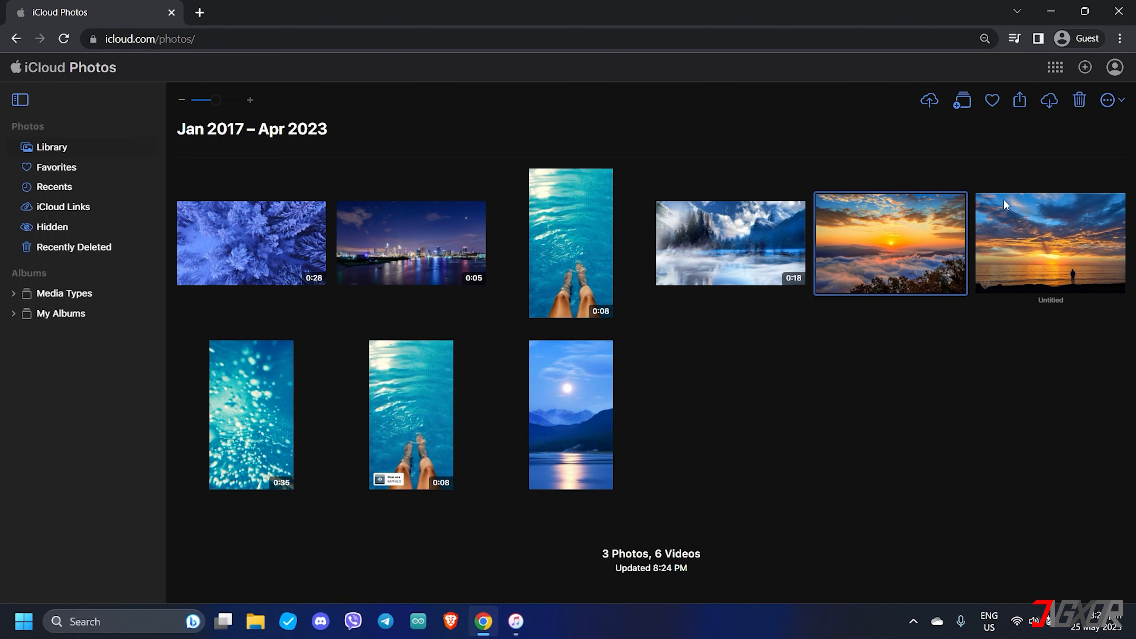
pyautogui.click(1049, 100)
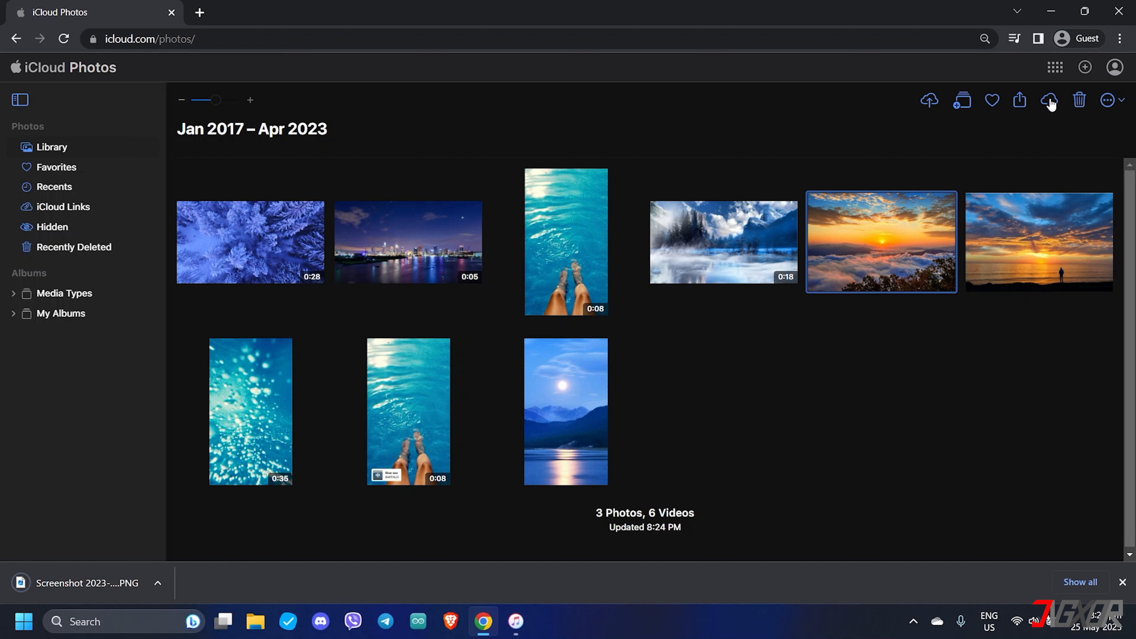
pyautogui.moveTo(73, 248)
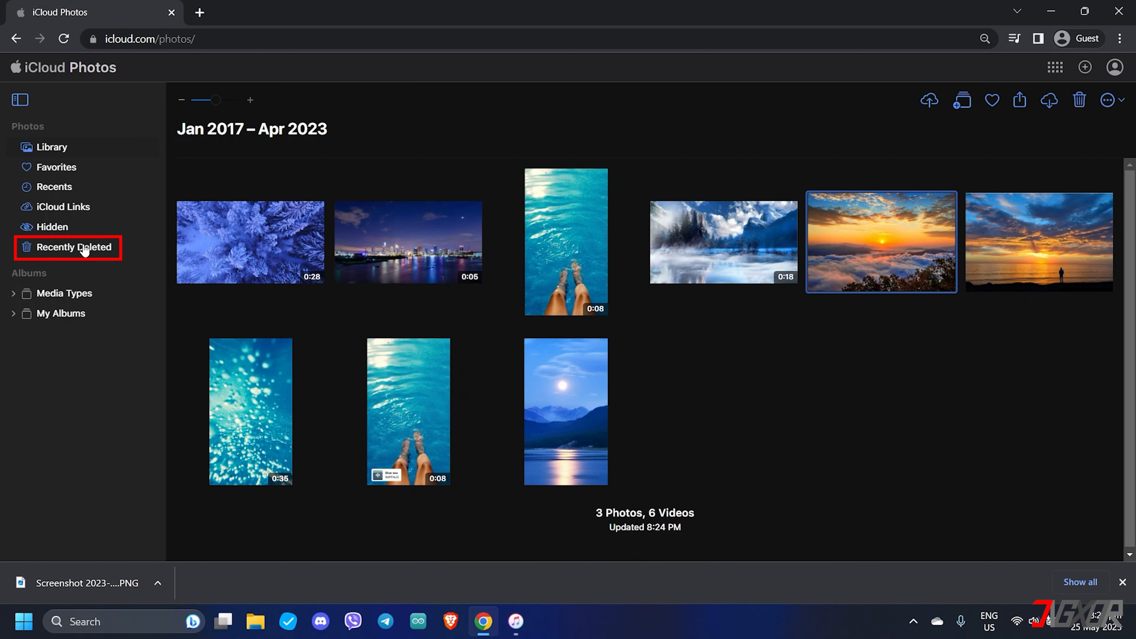
pyautogui.click(75, 247)
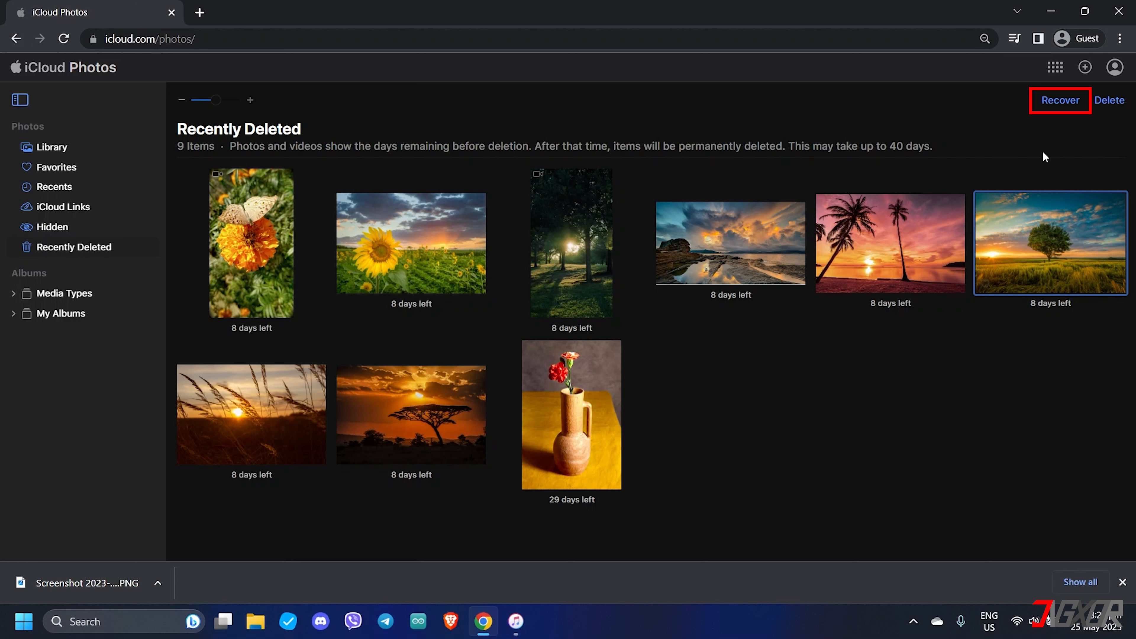
pyautogui.click(1059, 100)
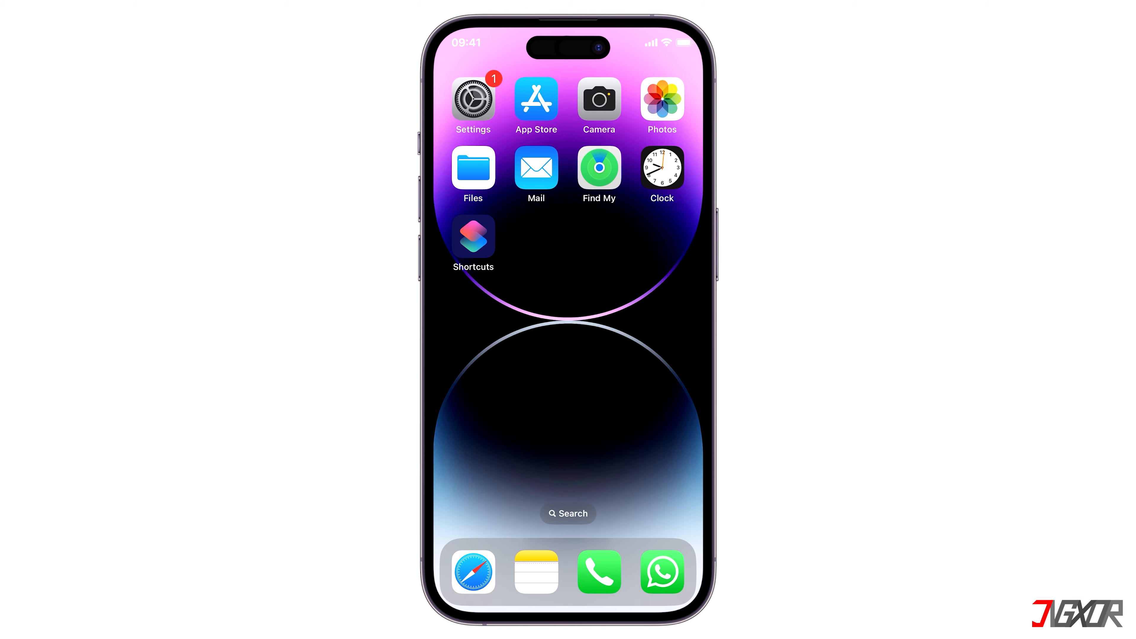
# Step: Reach the iPhone's iCloud Backup details, last backup 2/5/23 at 1.2 GB
pyautogui.click(472, 100)
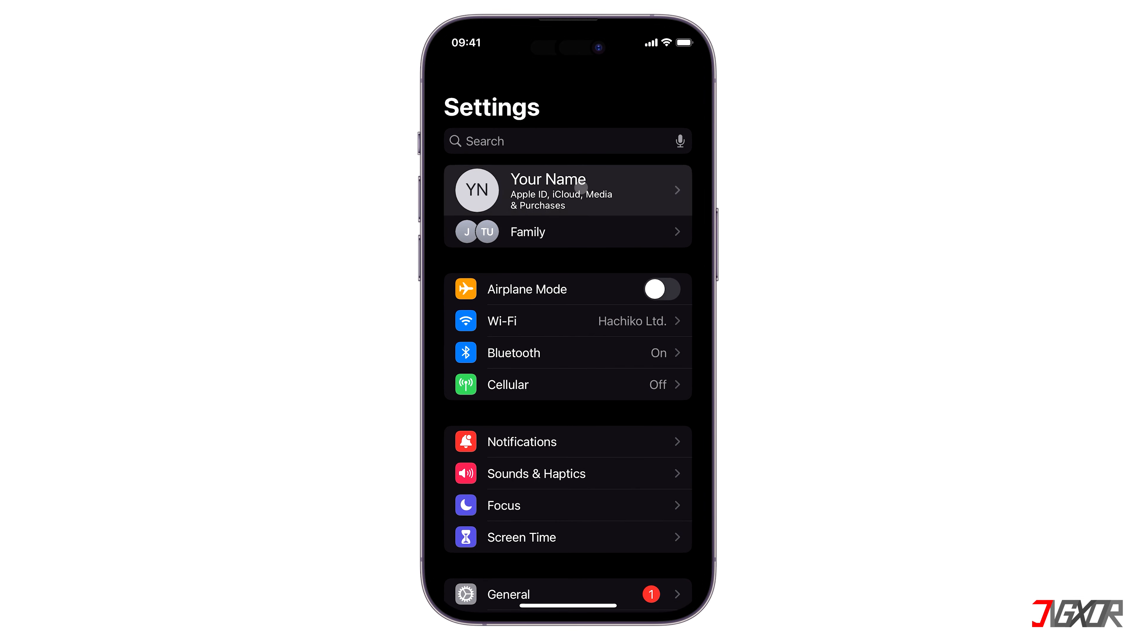
pyautogui.click(567, 190)
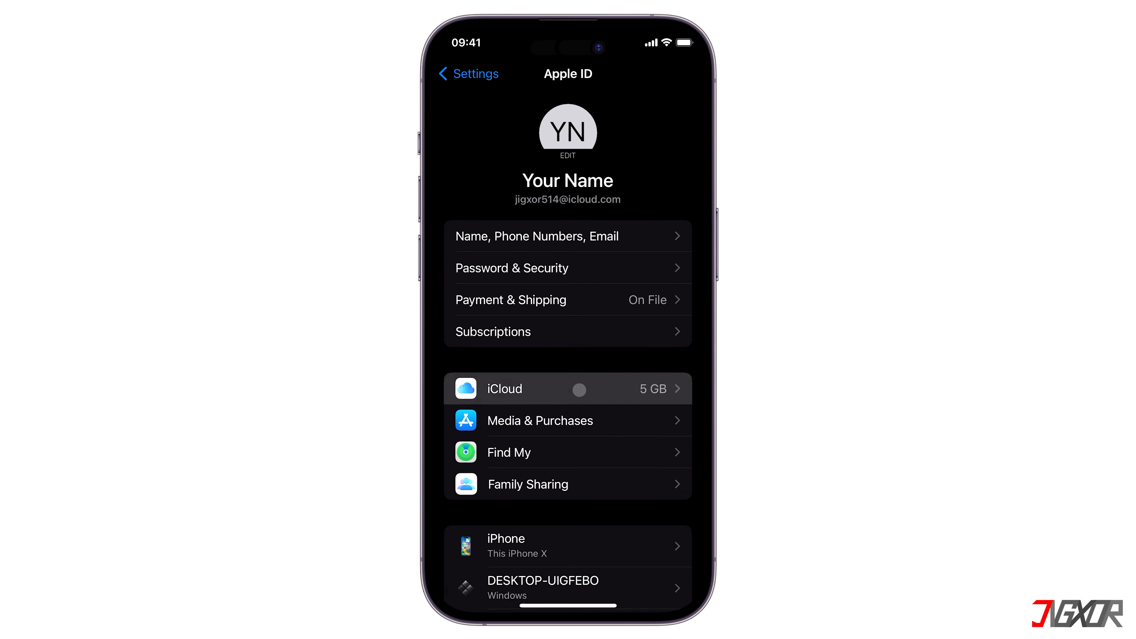
pyautogui.click(568, 388)
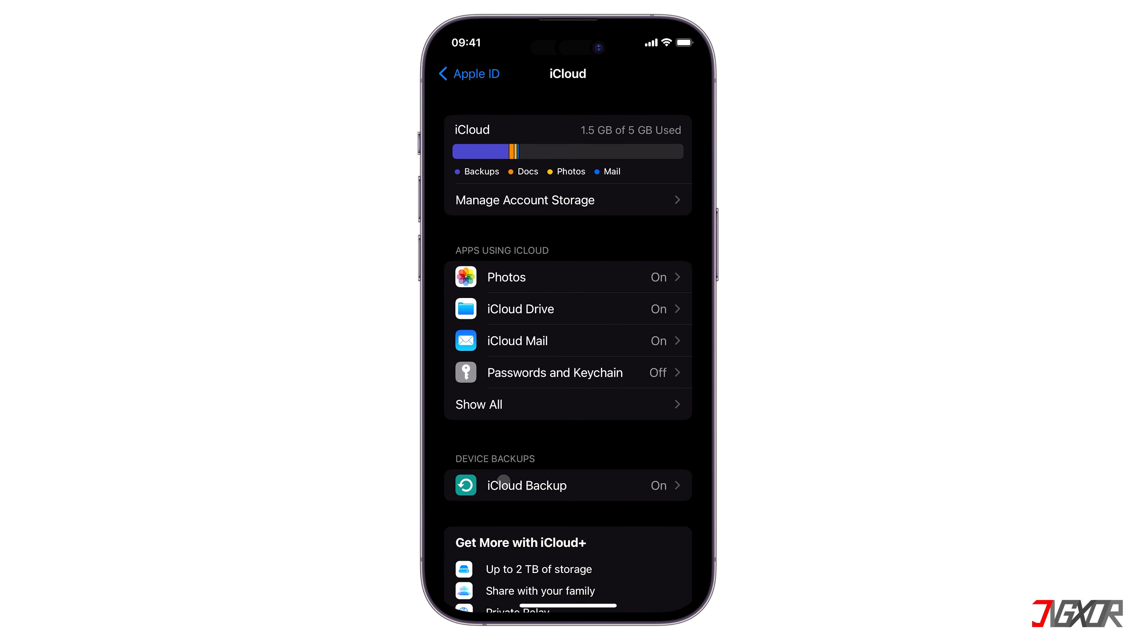
pyautogui.click(568, 486)
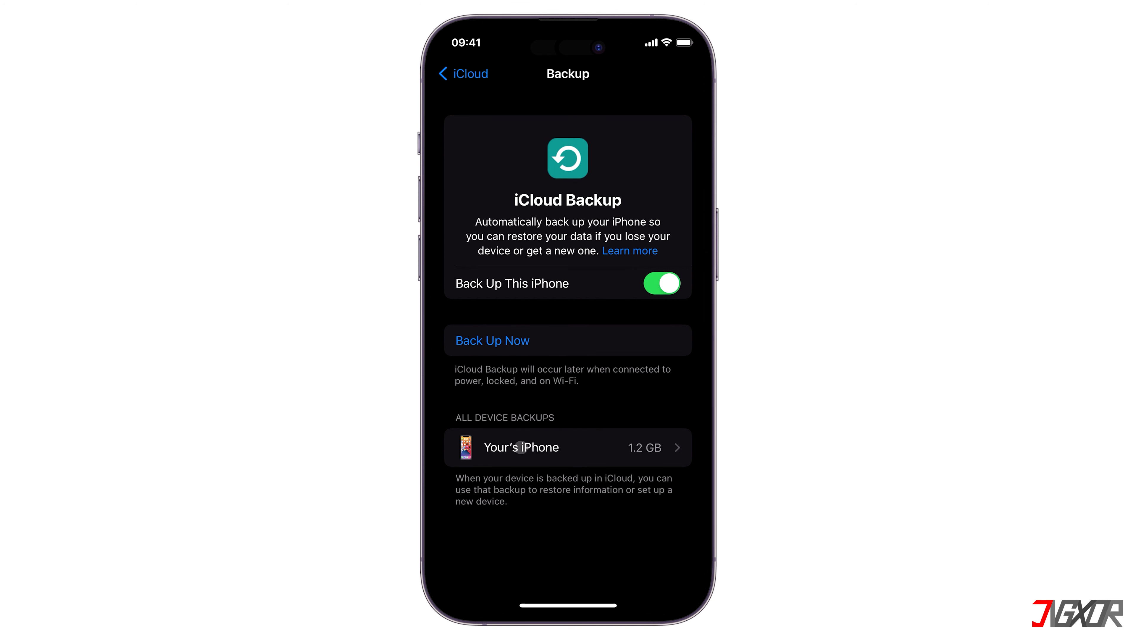
pyautogui.click(568, 447)
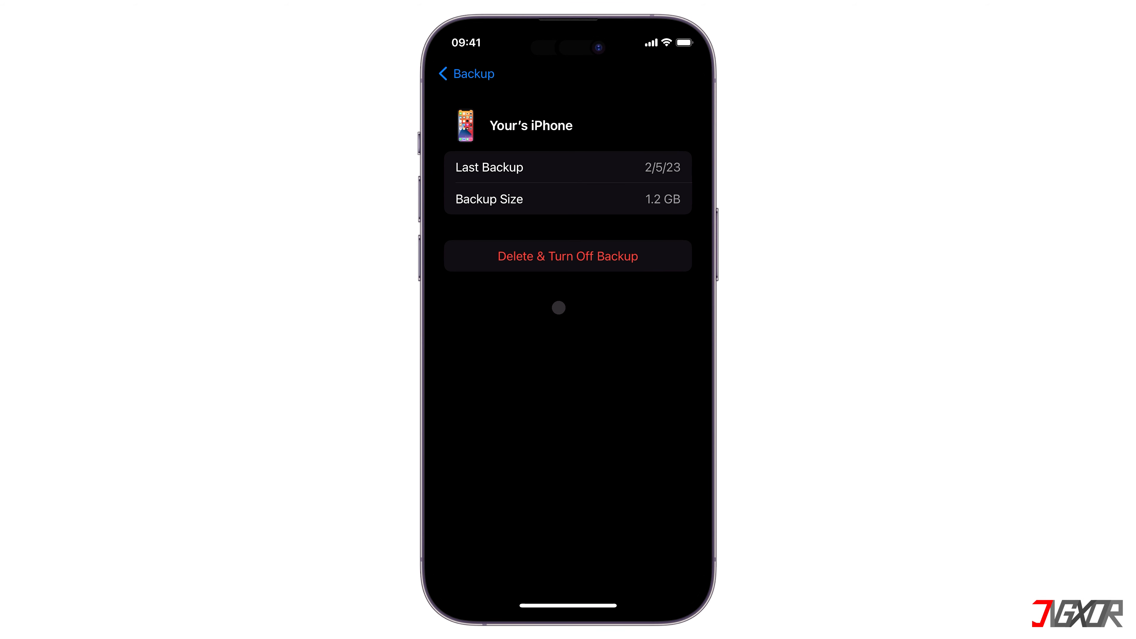
# Step: Return from the backup details to the main settings list
pyautogui.click(466, 73)
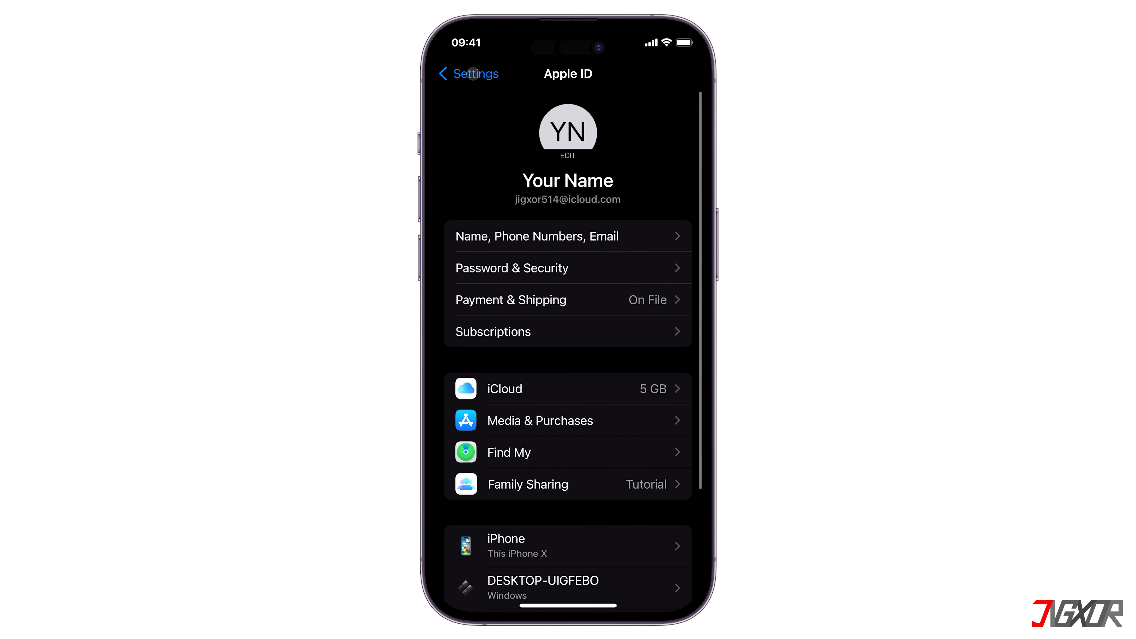
pyautogui.click(467, 73)
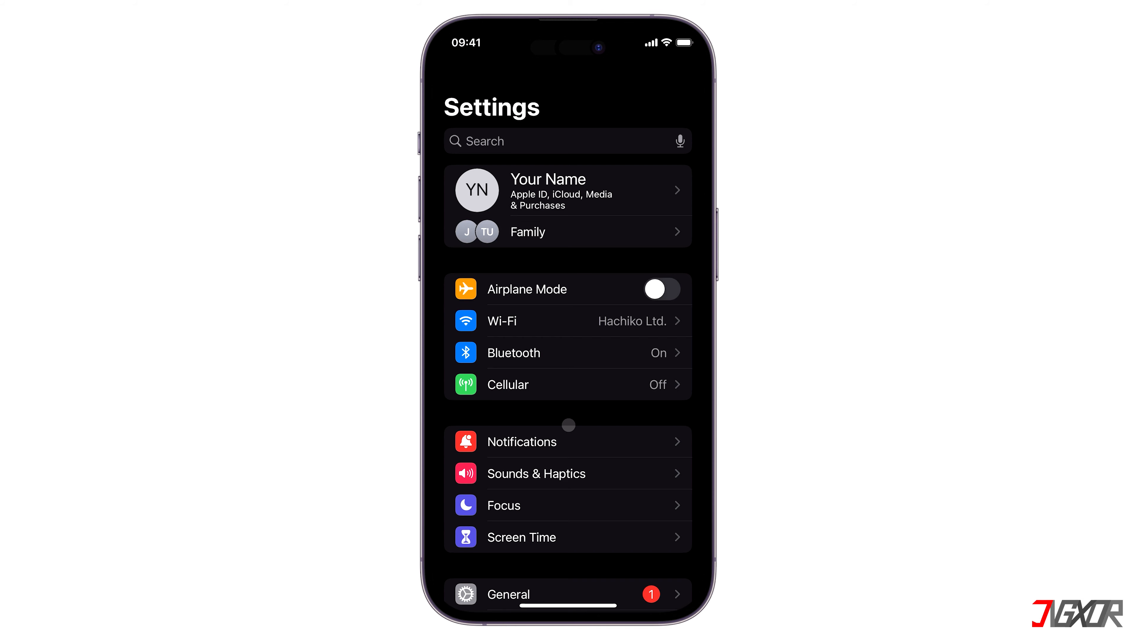
pyautogui.scroll(-3)
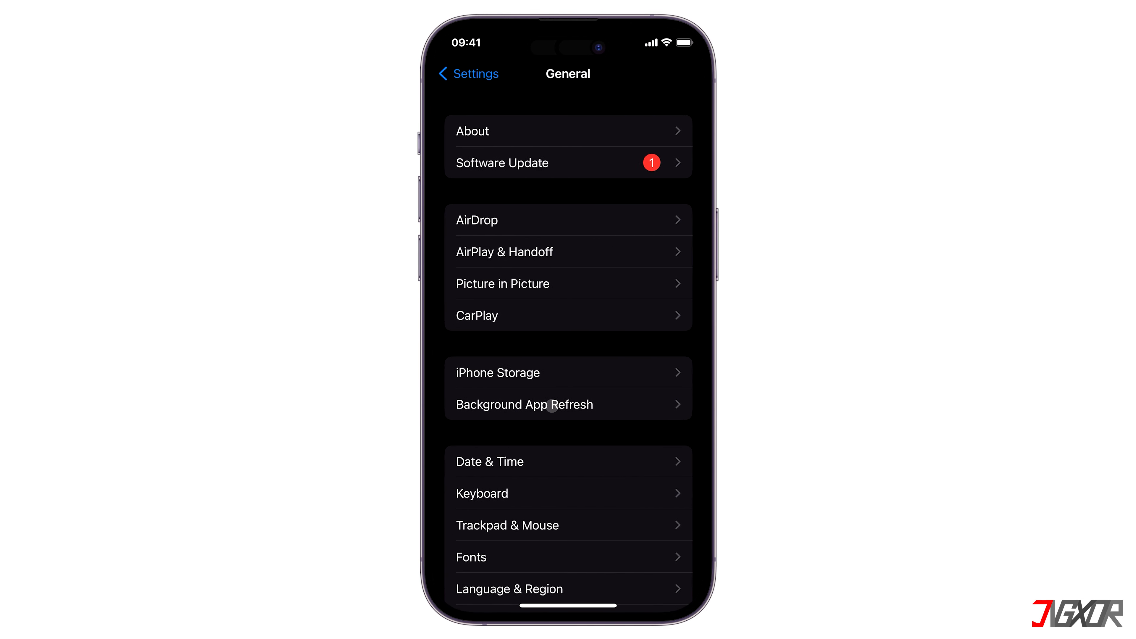
# Step: Under General, reach the Transfer or Reset iPhone options
pyautogui.scroll(-3)
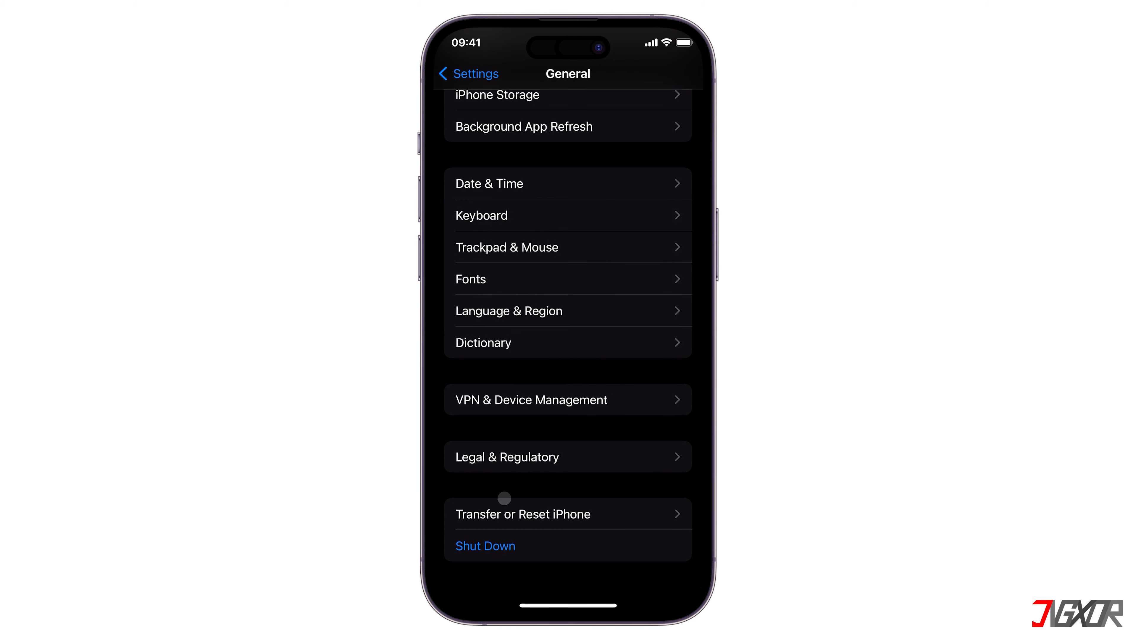
pyautogui.click(523, 513)
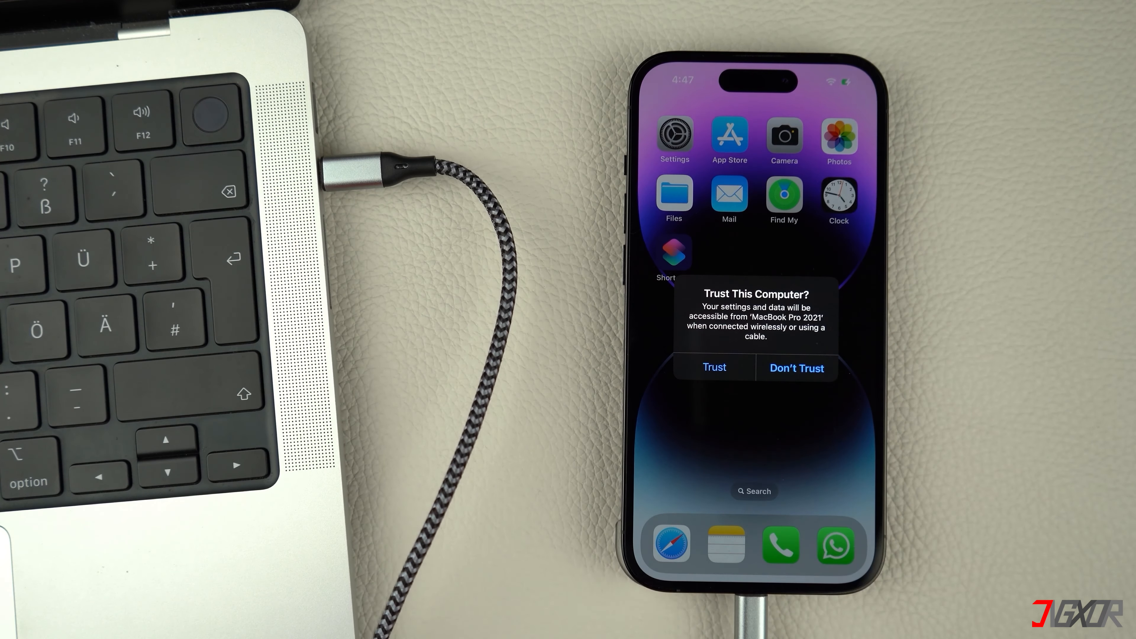
# Step: Trust the newly connected computer to access the iPhone's data
pyautogui.click(713, 367)
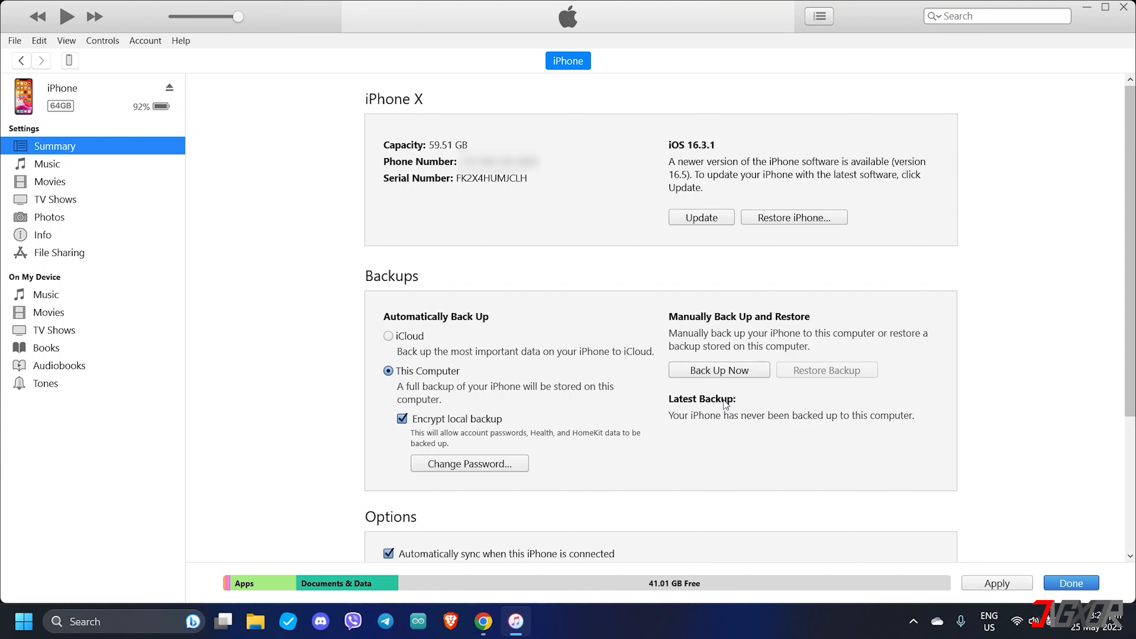
# Step: Check the iPhone's Backups section in iTunes, showing no local backup yet
pyautogui.click(699, 217)
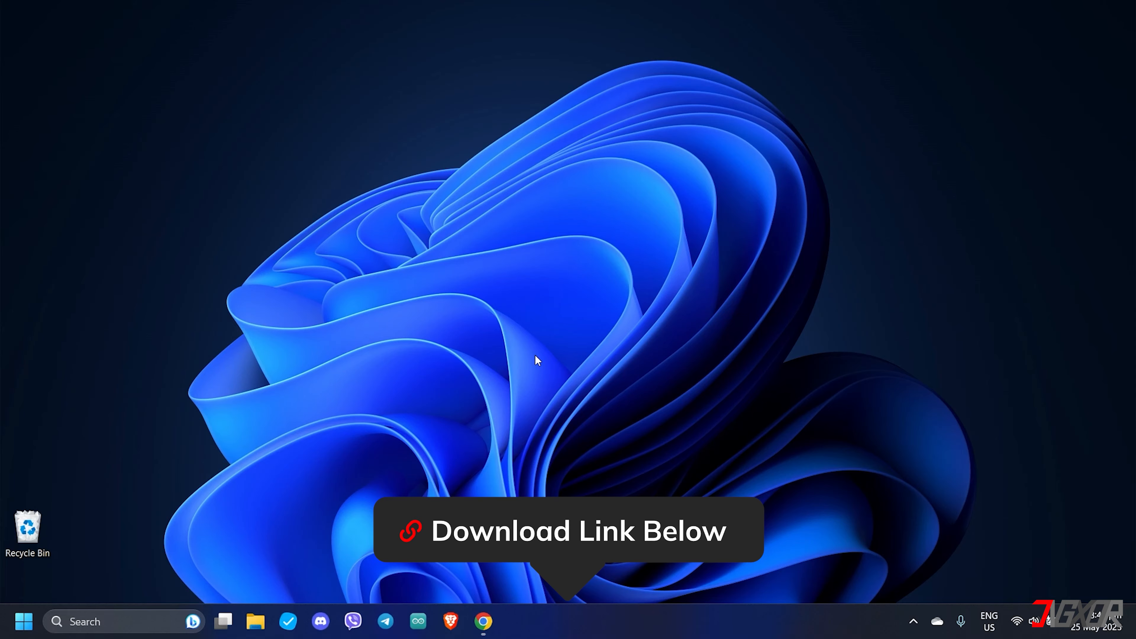
# Step: Download the free D-Back Windows installer from the iMyFone product page
pyautogui.click(482, 621)
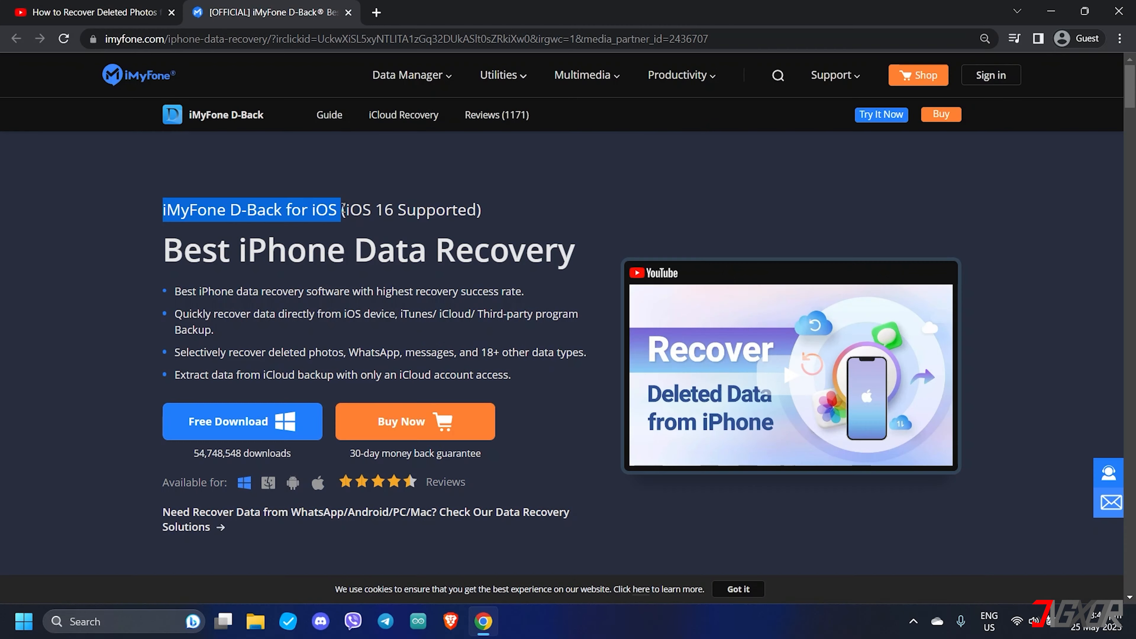
pyautogui.moveTo(306, 346)
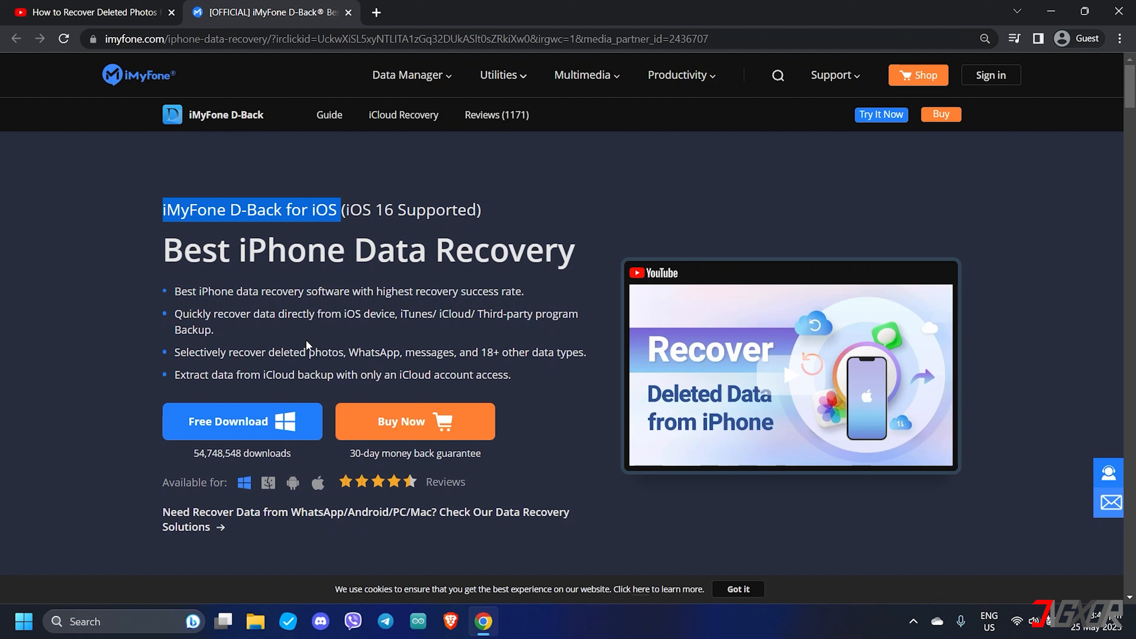
pyautogui.click(325, 297)
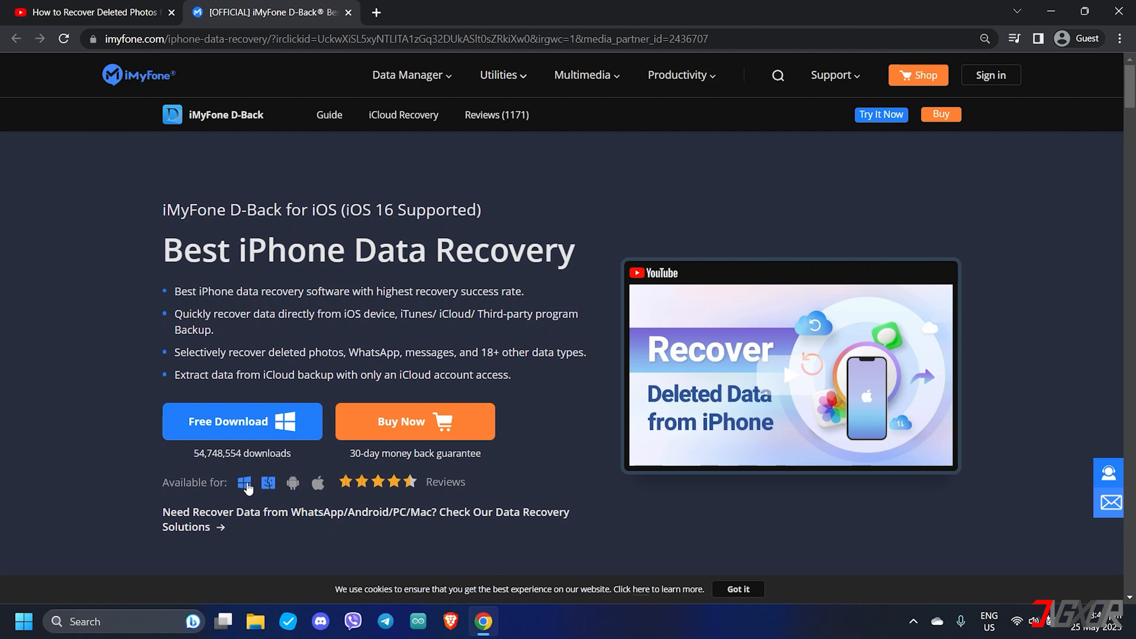
pyautogui.click(241, 420)
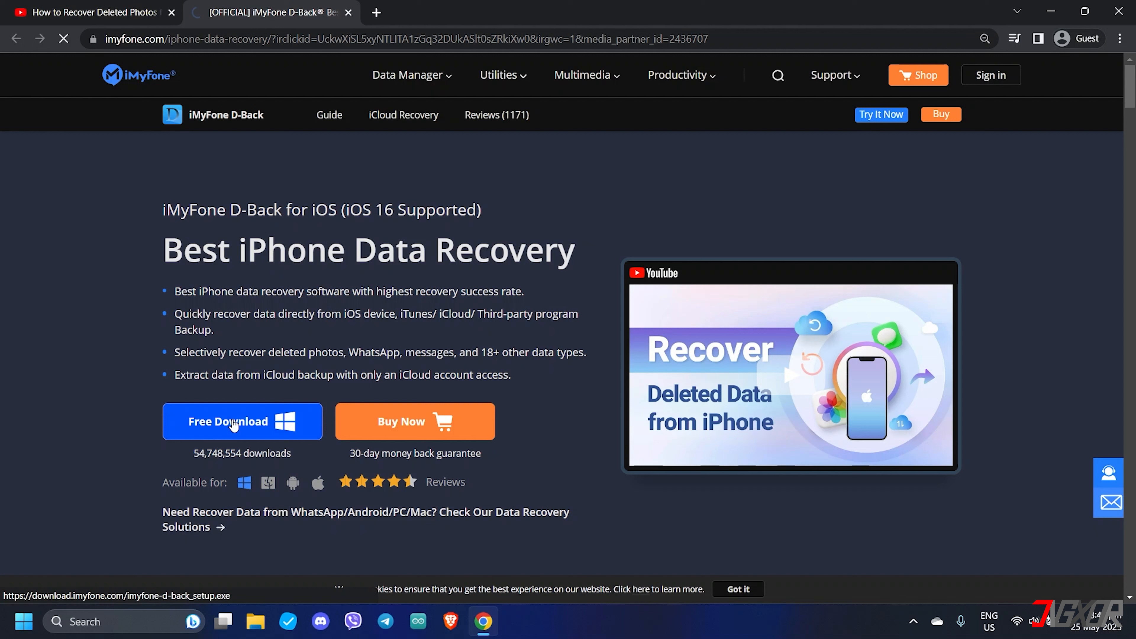
pyautogui.click(241, 421)
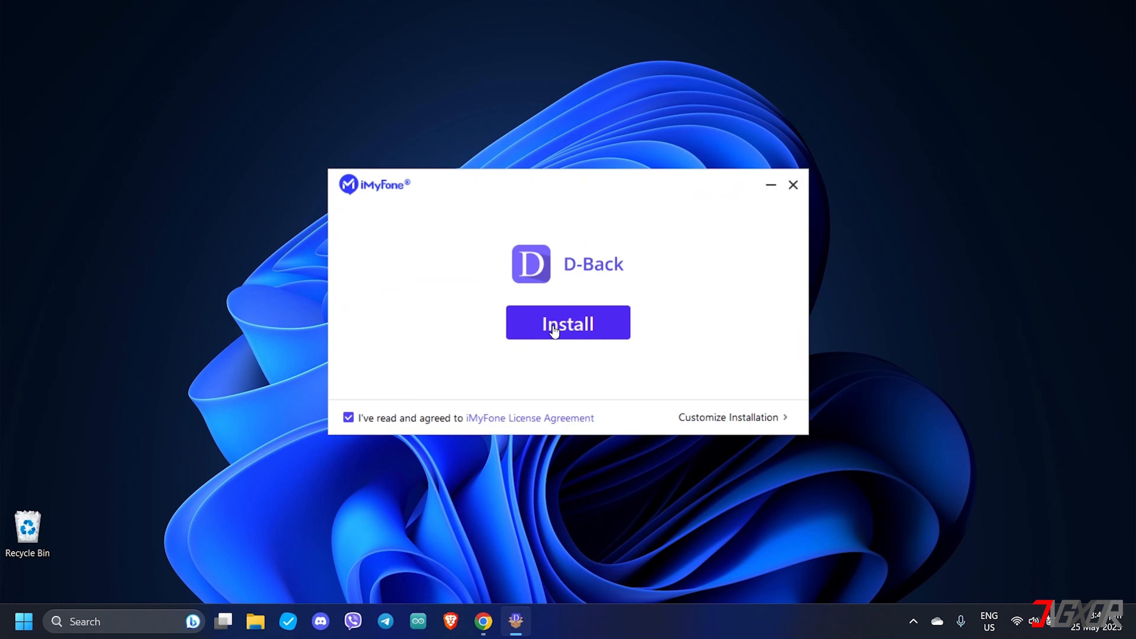
# Step: Install D-Back and continue Recover From Device with the detected iPhone X
pyautogui.click(567, 322)
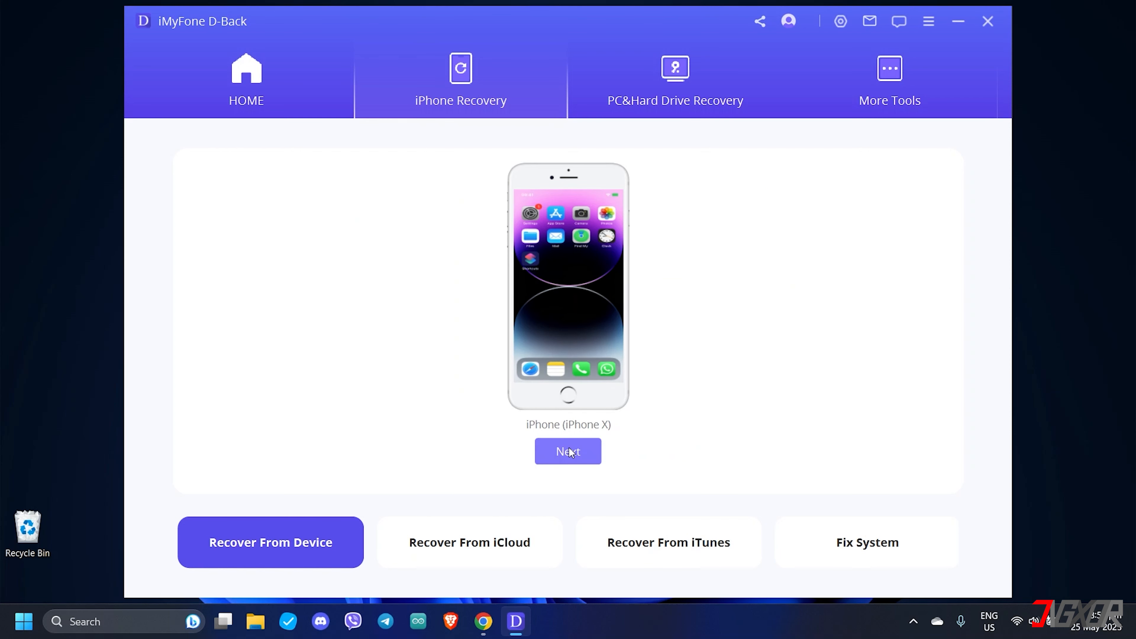
pyautogui.click(568, 451)
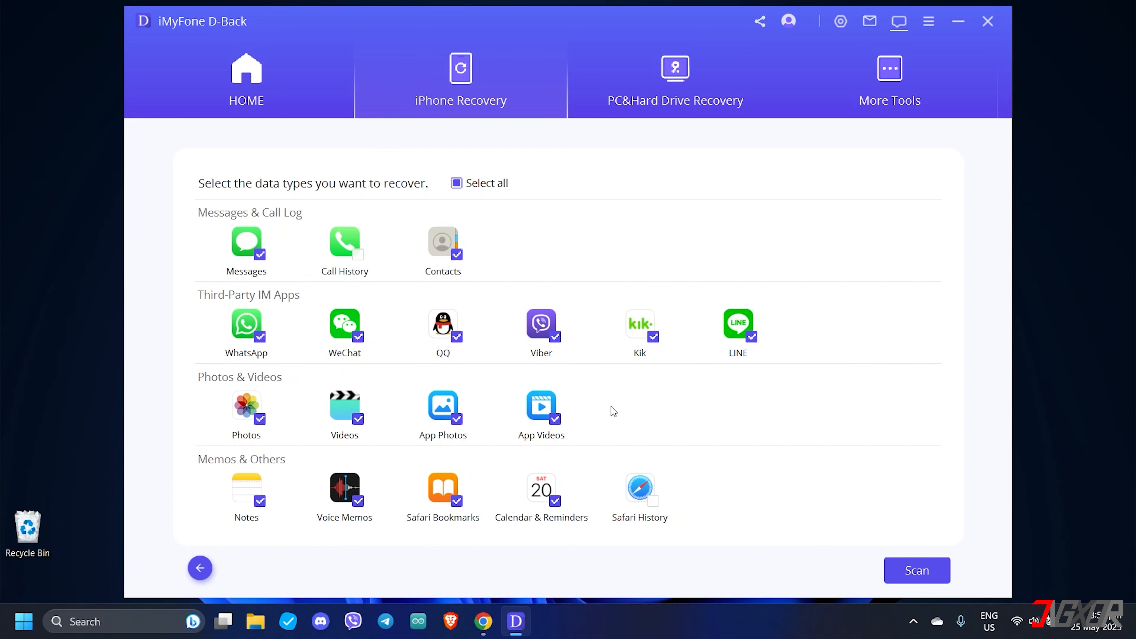
pyautogui.moveTo(209, 223)
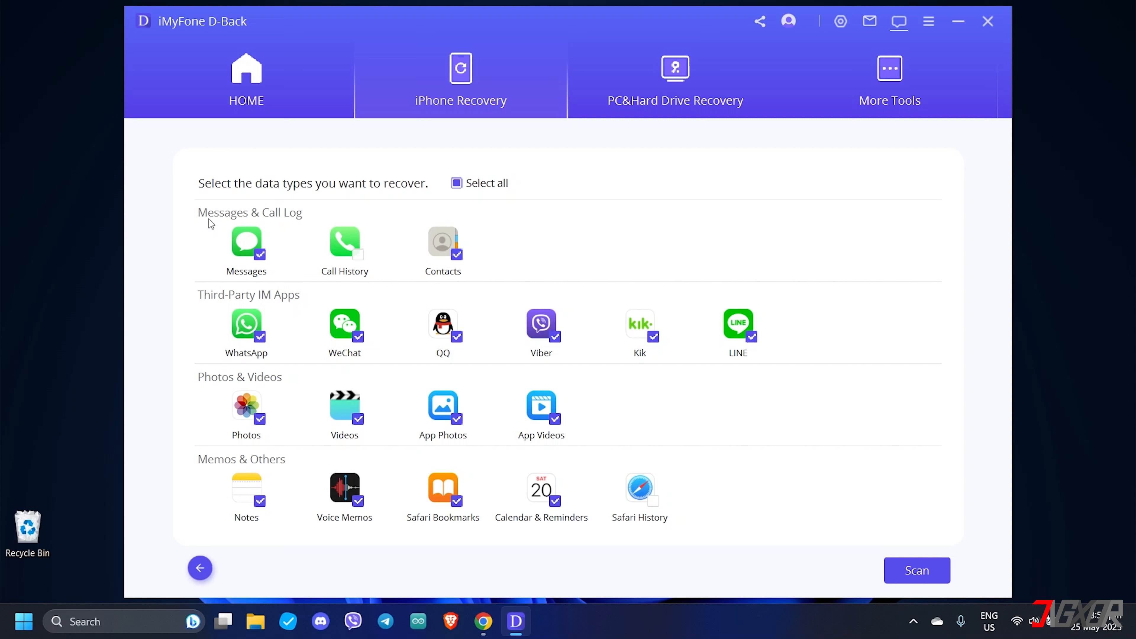
pyautogui.moveTo(207, 467)
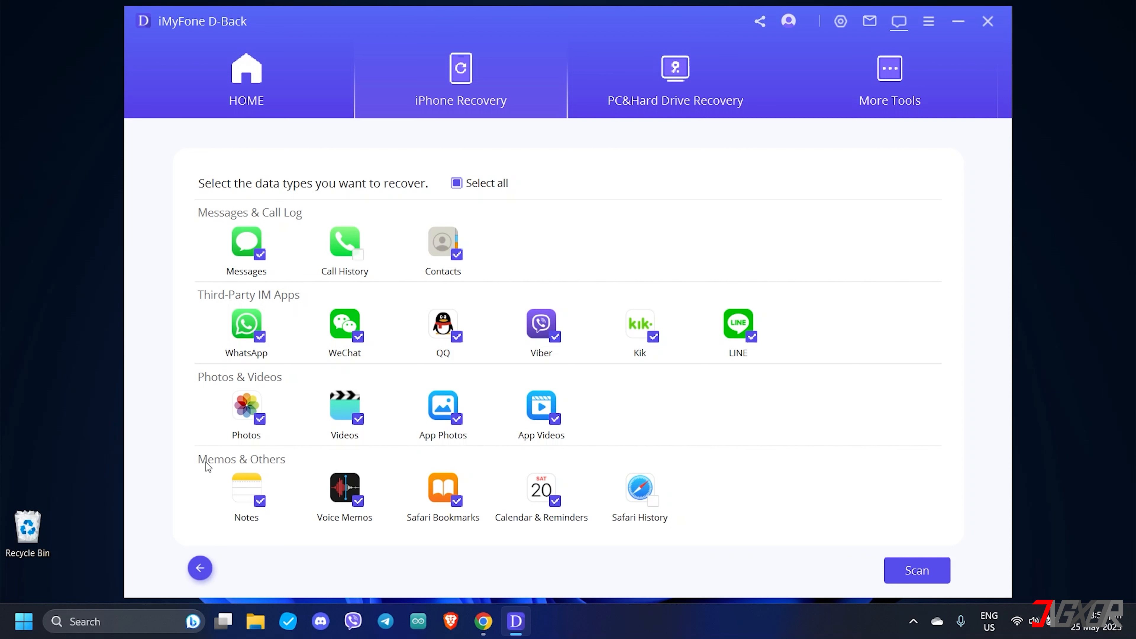
# Step: Clear all data types, keep only Photos ticked and start the scan
pyautogui.click(457, 183)
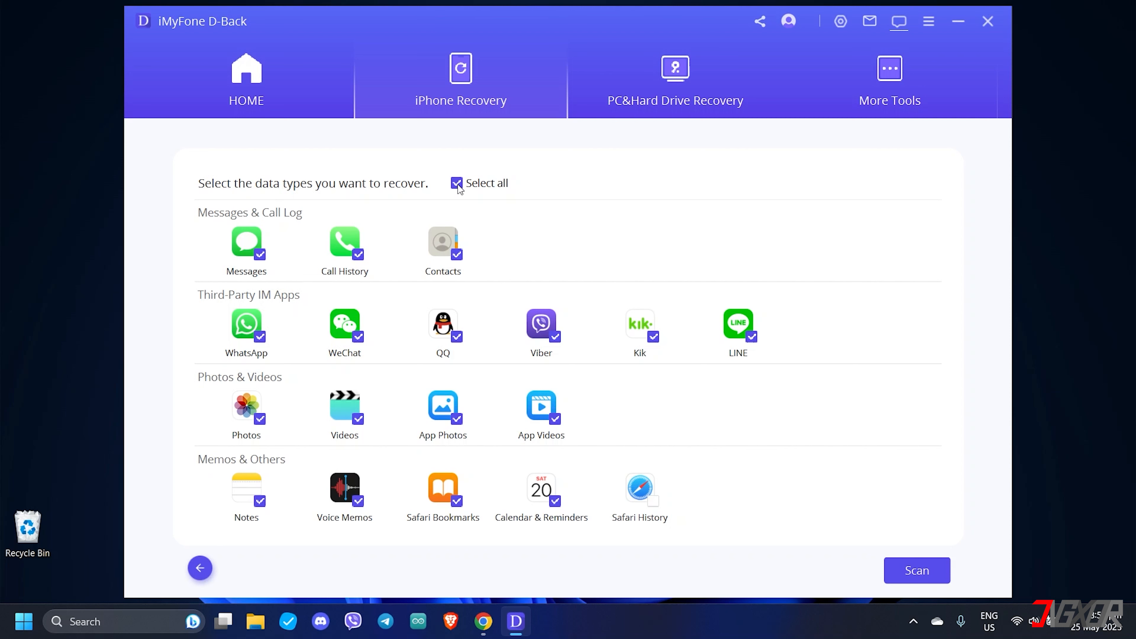
pyautogui.click(456, 183)
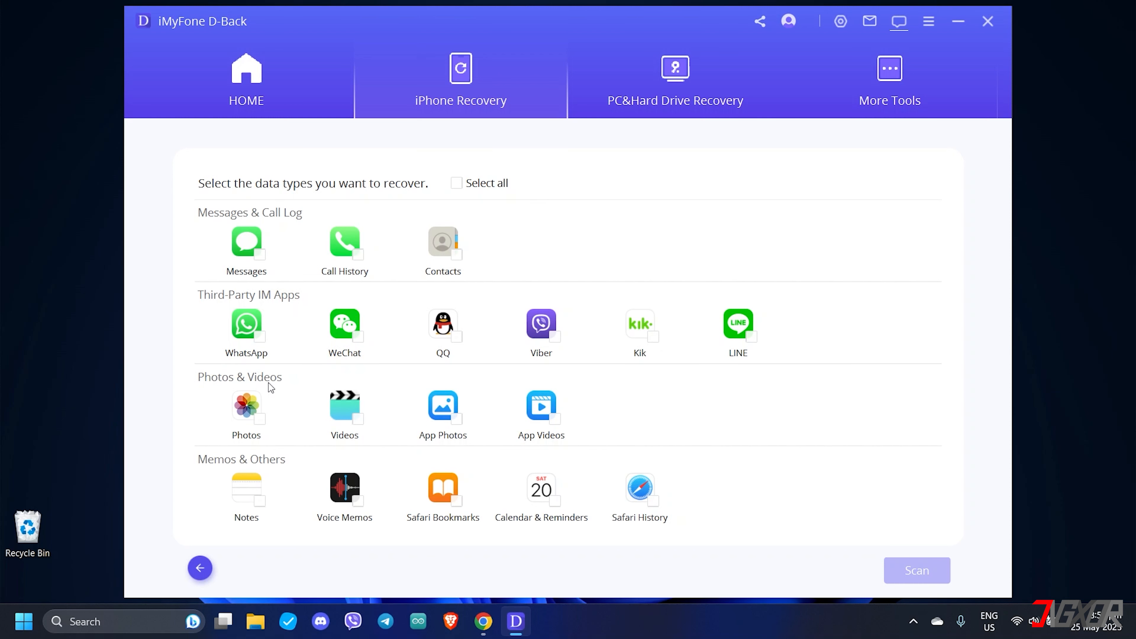
pyautogui.moveTo(555, 426)
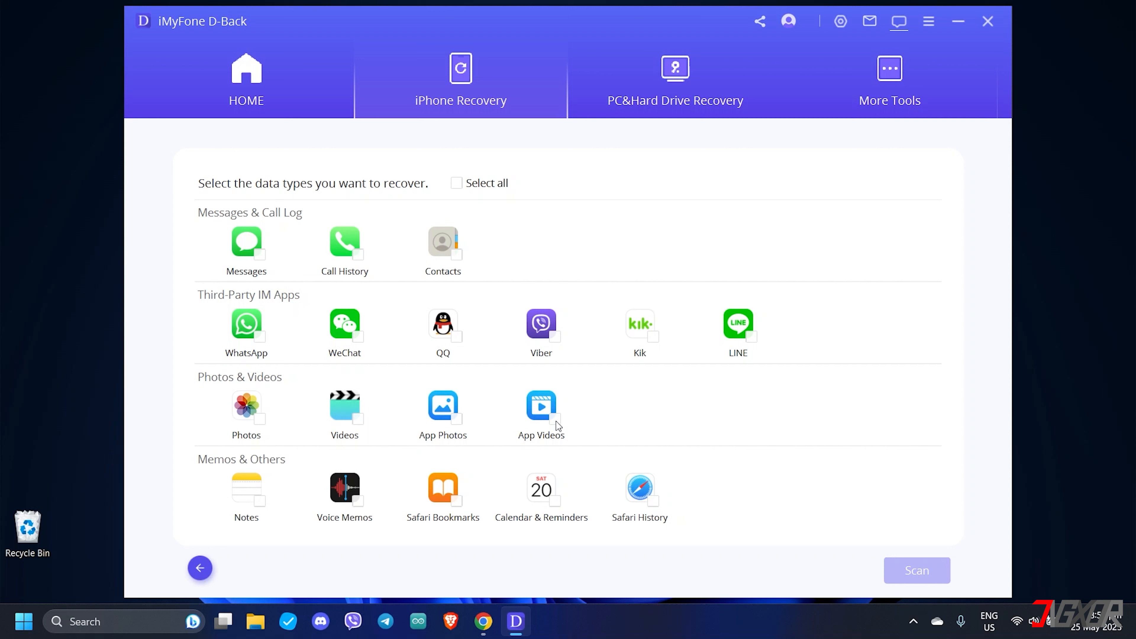
pyautogui.moveTo(258, 420)
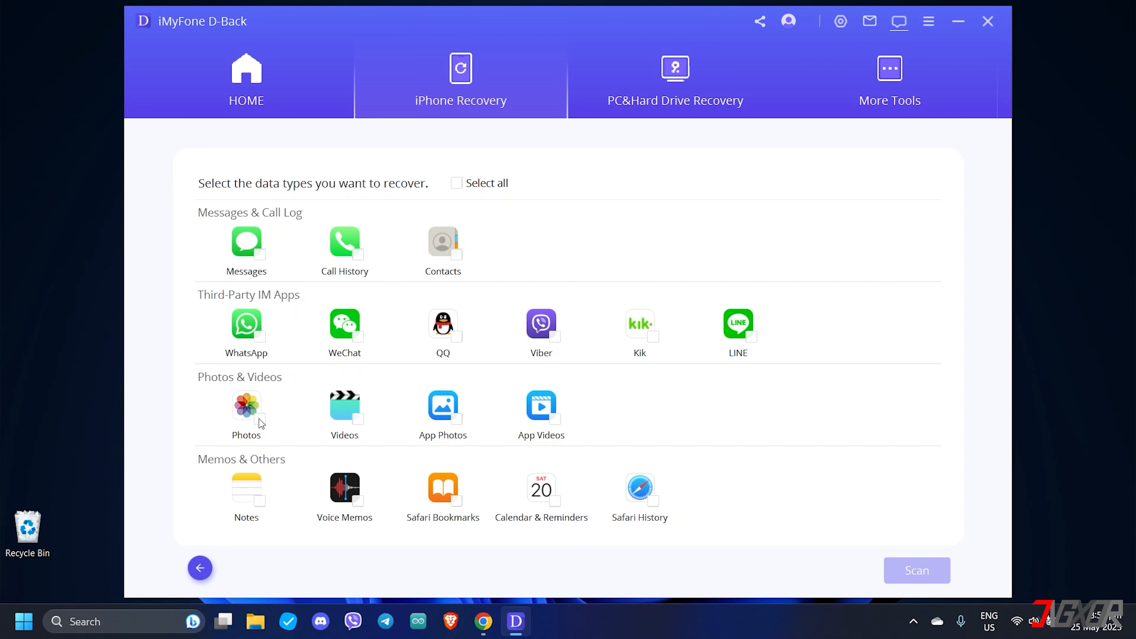
pyautogui.click(259, 419)
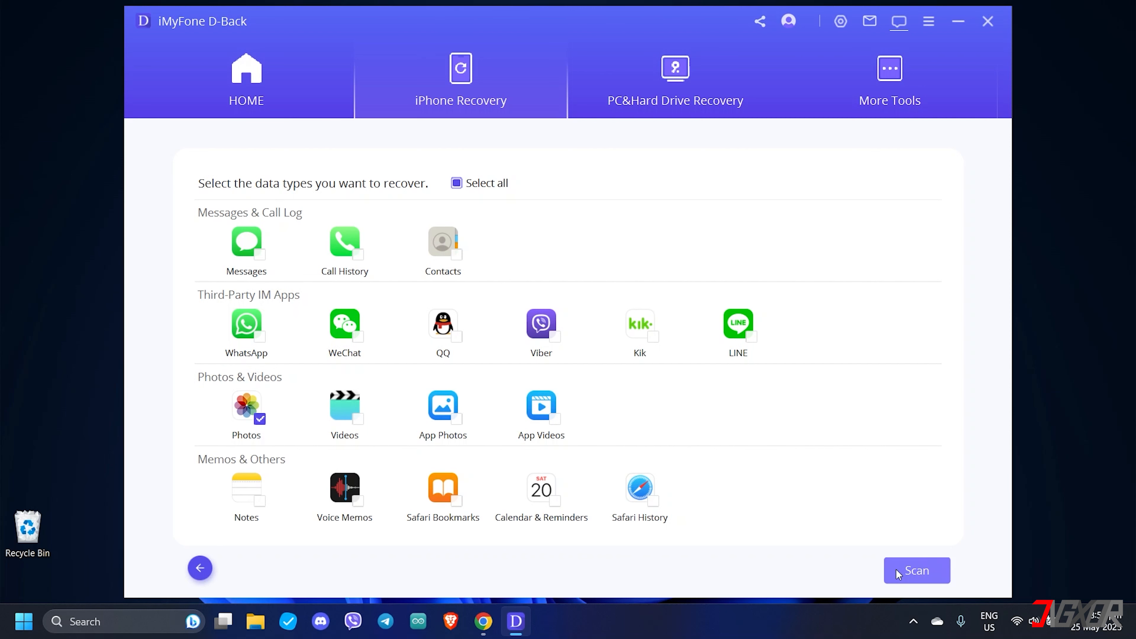
pyautogui.click(915, 571)
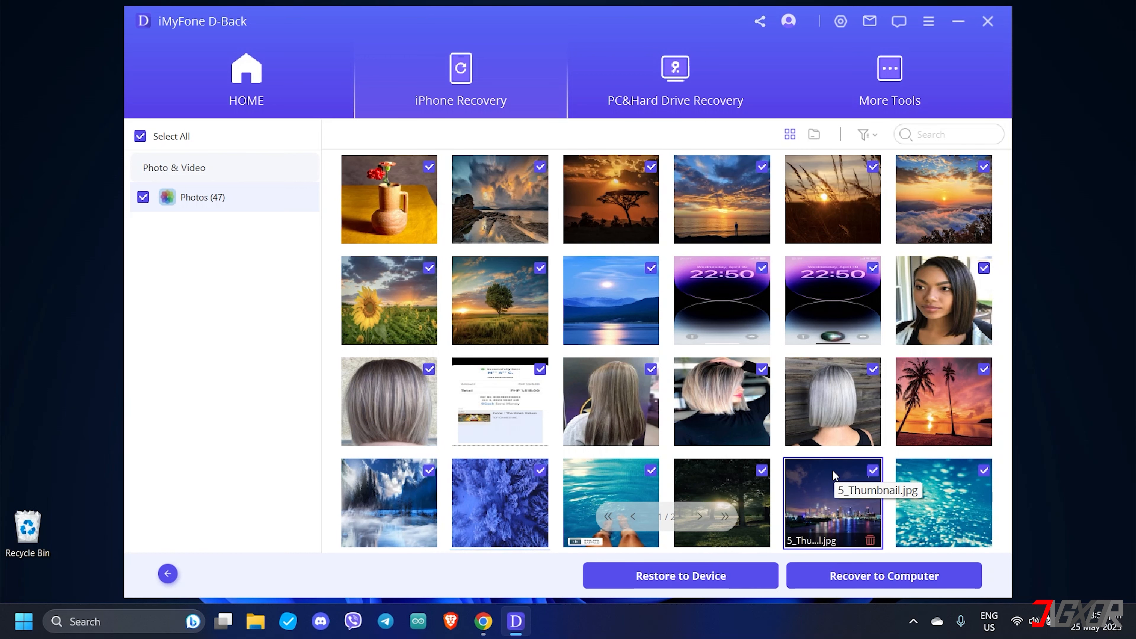
# Step: Deselect all found photos, tick the vase and three sunsets, and restore them to the iPhone
pyautogui.click(141, 136)
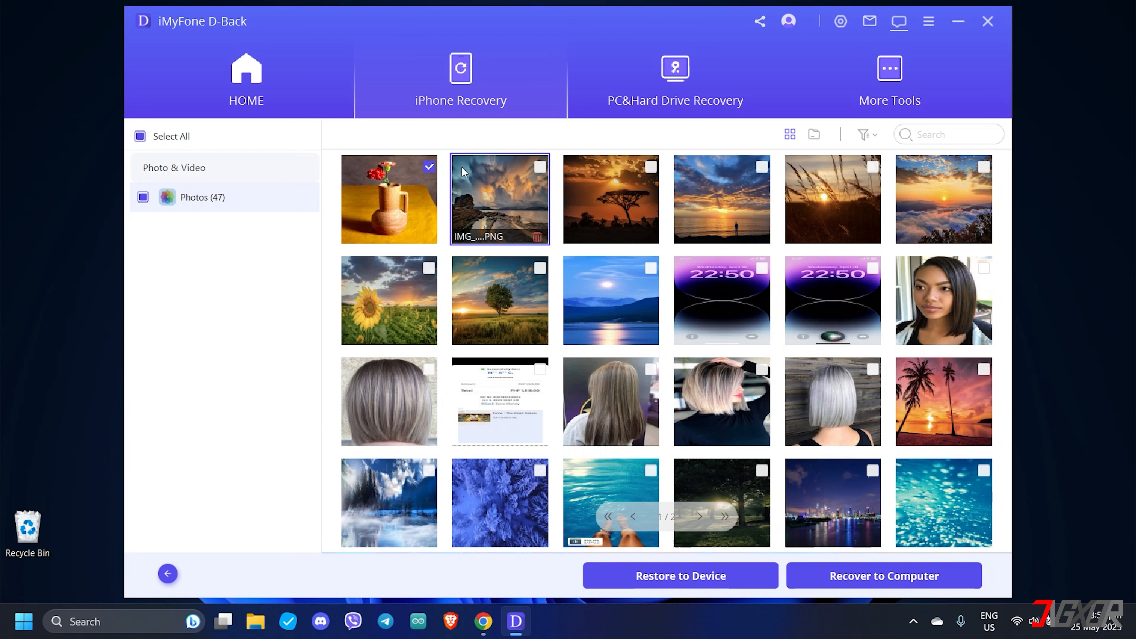
pyautogui.click(650, 167)
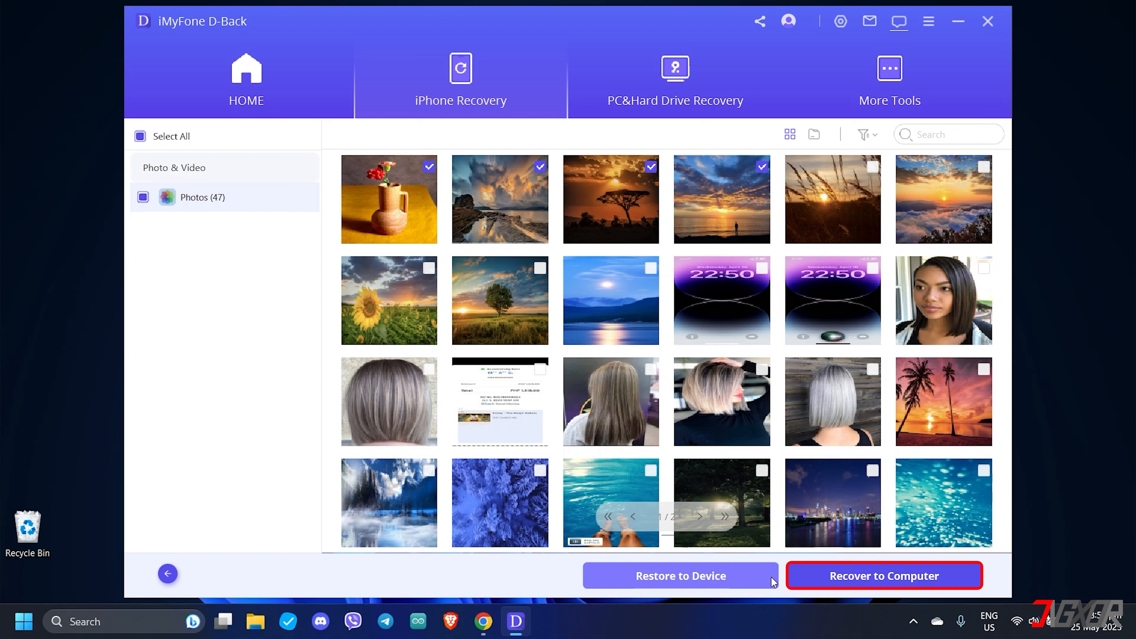
pyautogui.click(680, 575)
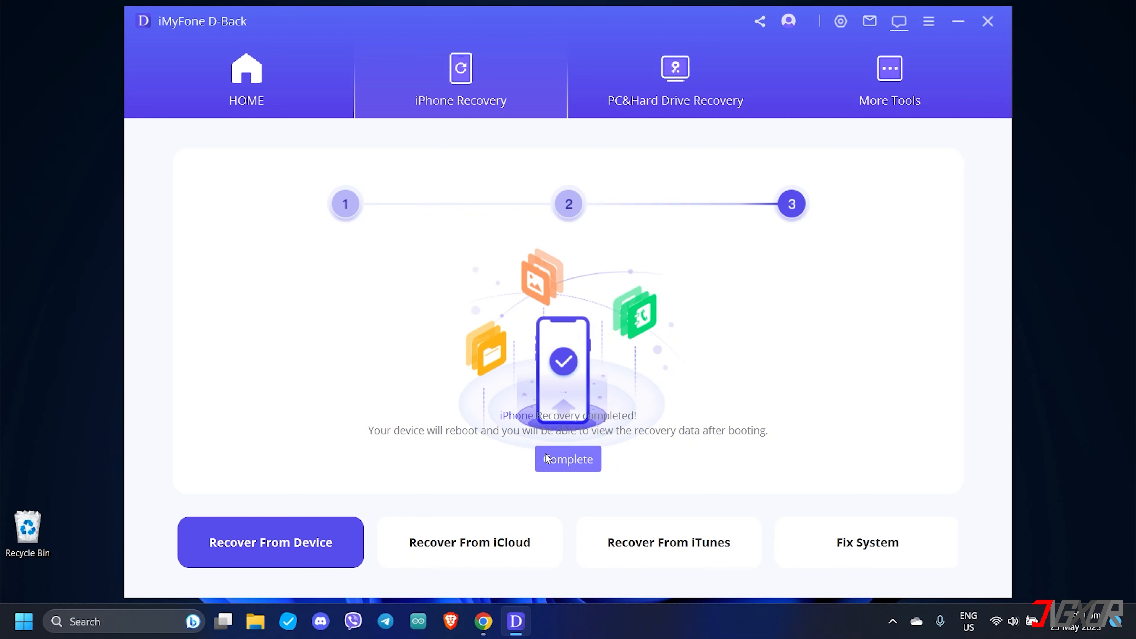
# Step: Acknowledge the completed recovery with Complete, returning to the desktop
pyautogui.click(568, 458)
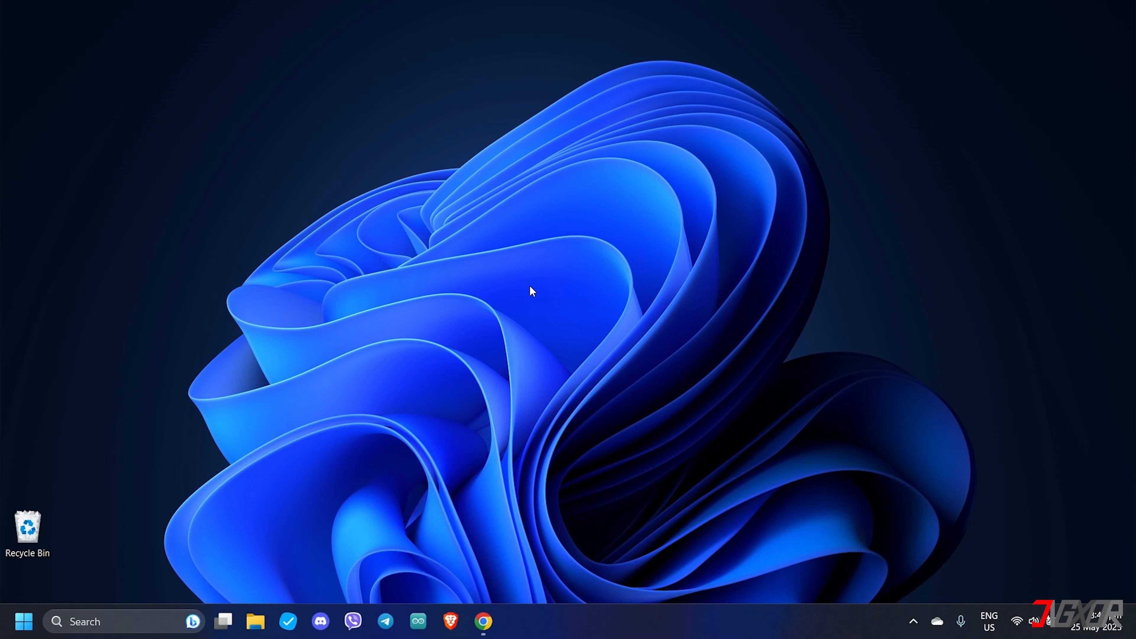